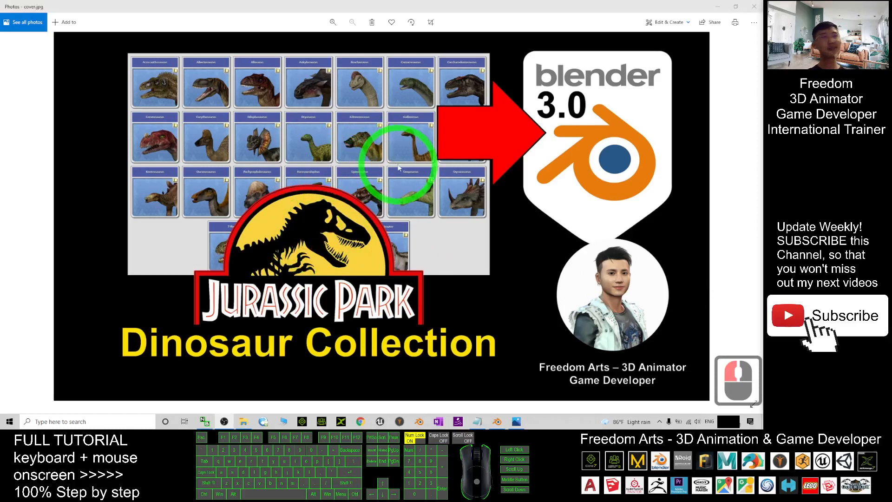
mouse_move(531, 316)
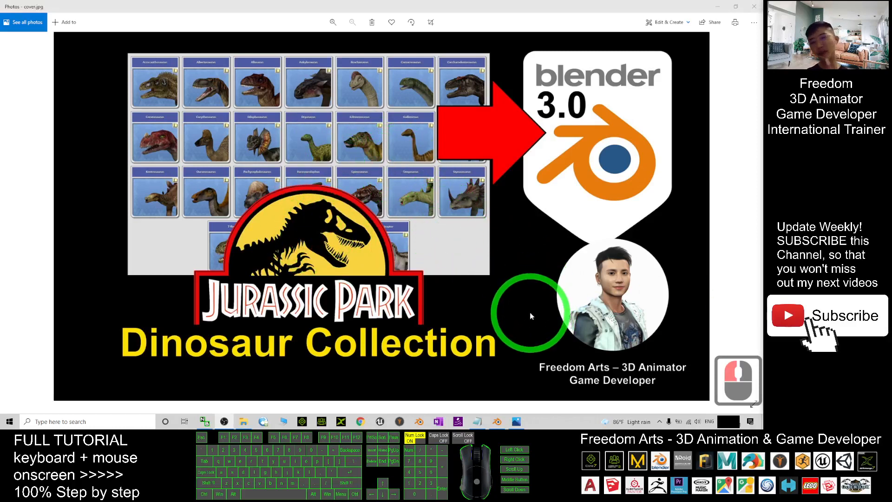
mouse_move(361, 321)
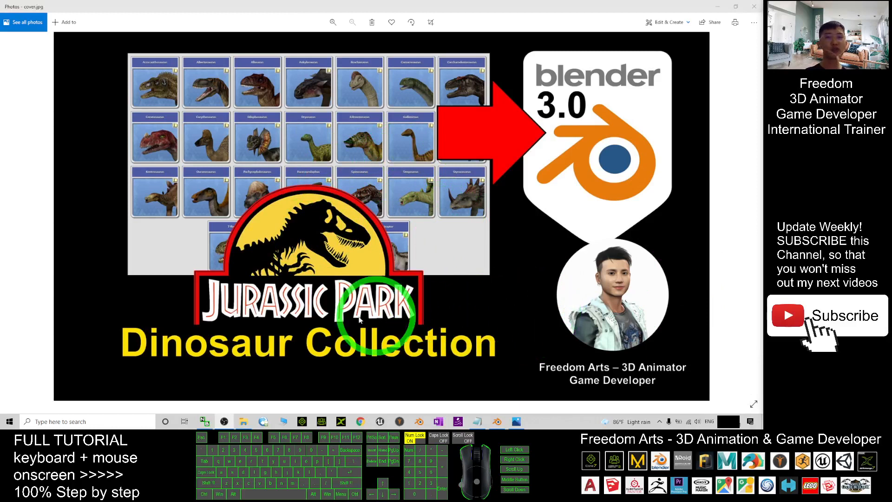
mouse_move(461, 308)
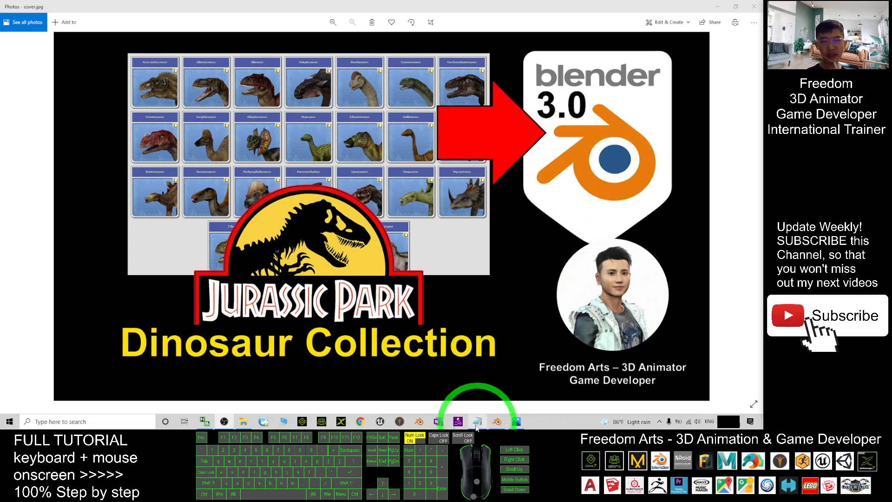
Step: Show Notes.txt in Notepad and follow its link to the Jurassic Park models page
left_click(477, 421)
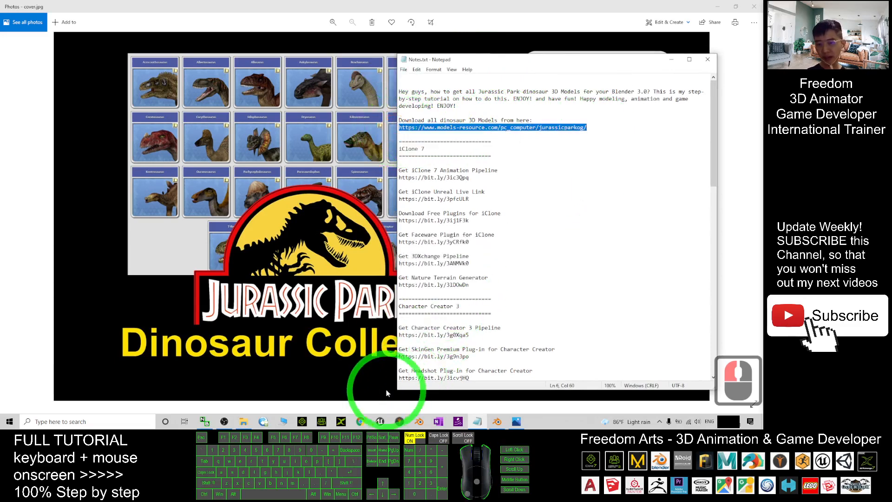
left_click(361, 421)
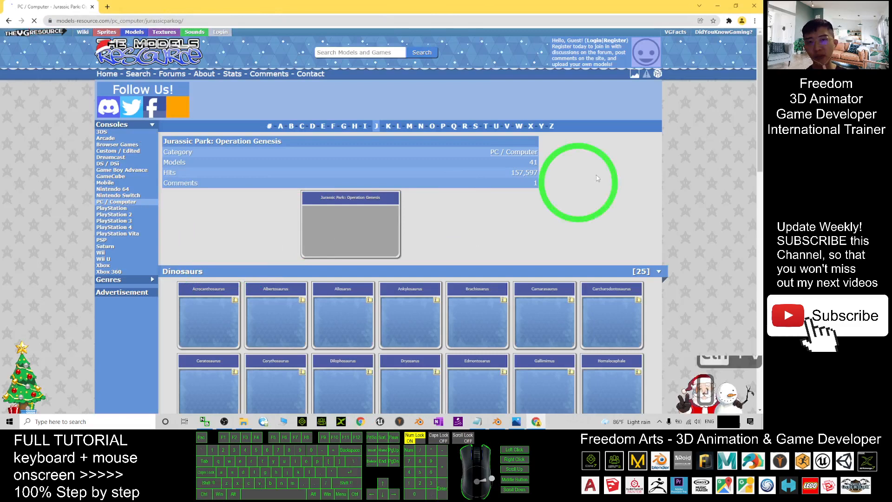
Step: Find Spinosaurus in the dinosaur list and open its model page in a new tab
scroll("down", 3)
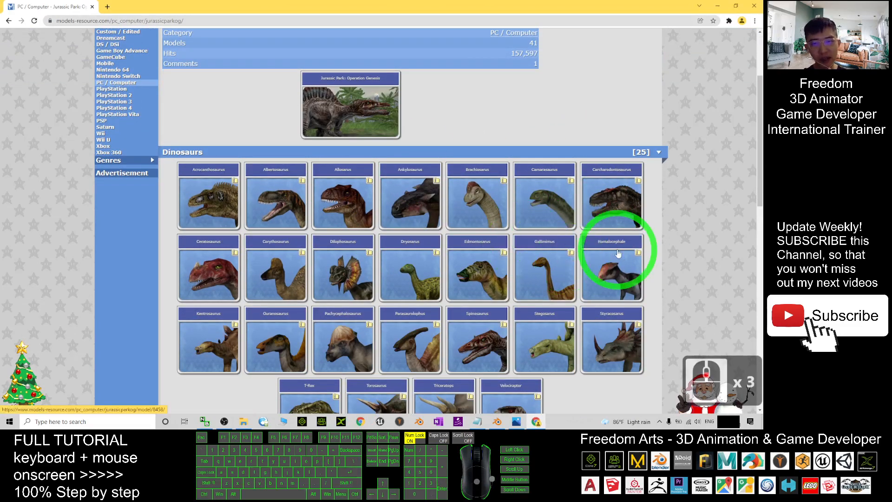
scroll("down", 3)
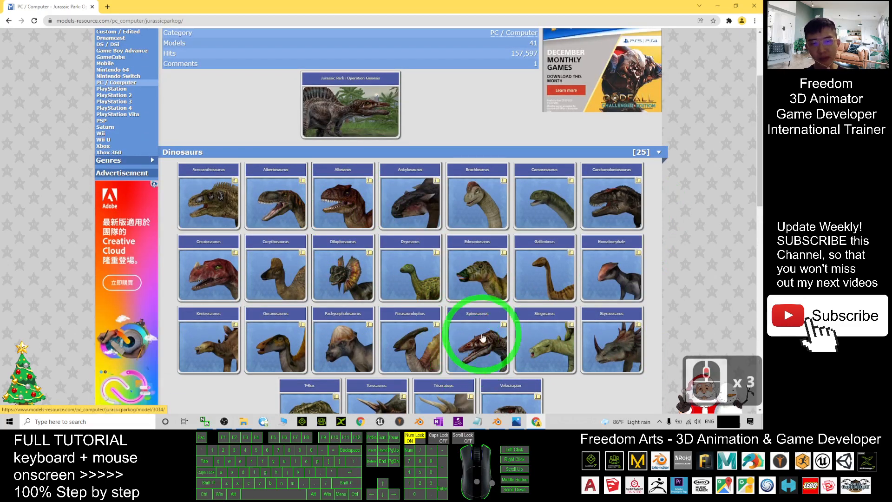
right_click(482, 337)
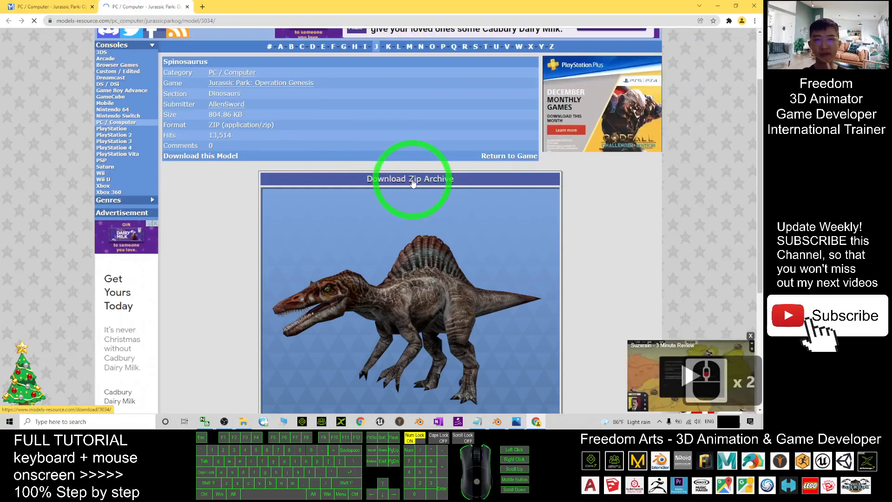
Step: Download the Spinosaurus zip archive and open the Downloads folder in File Explorer
left_click(410, 180)
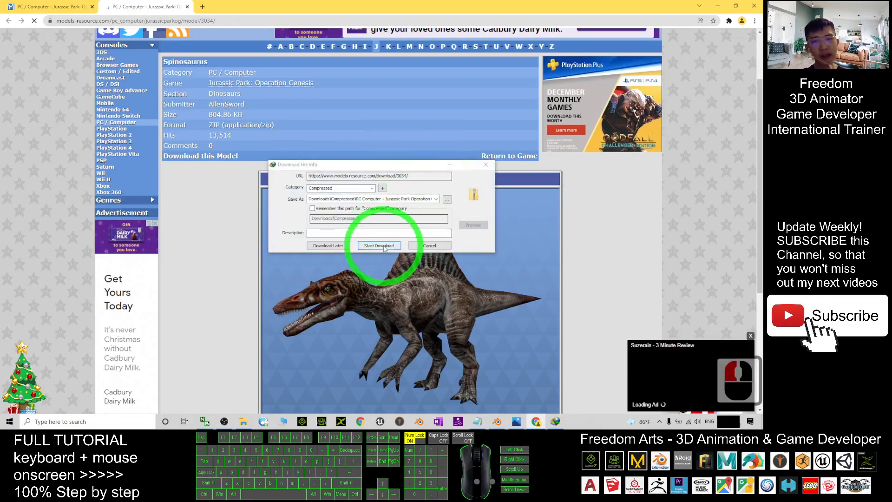
left_click(380, 246)
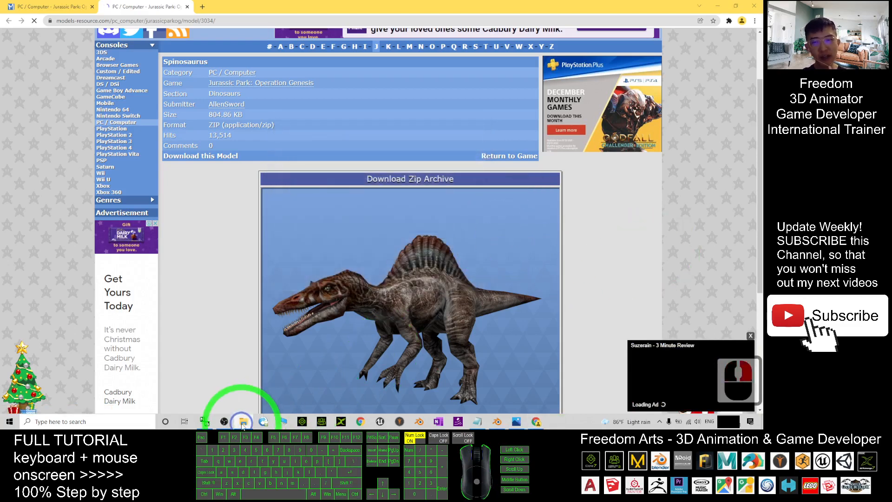
right_click(241, 422)
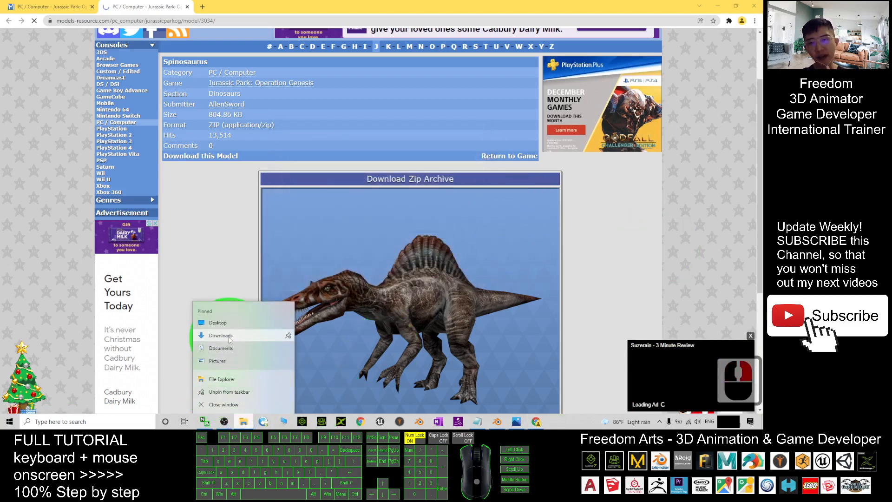
left_click(228, 338)
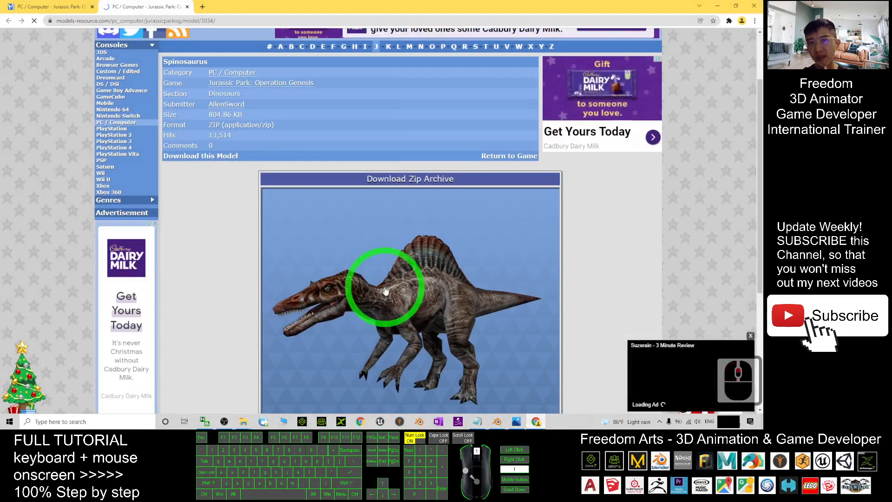
scroll("down", 3)
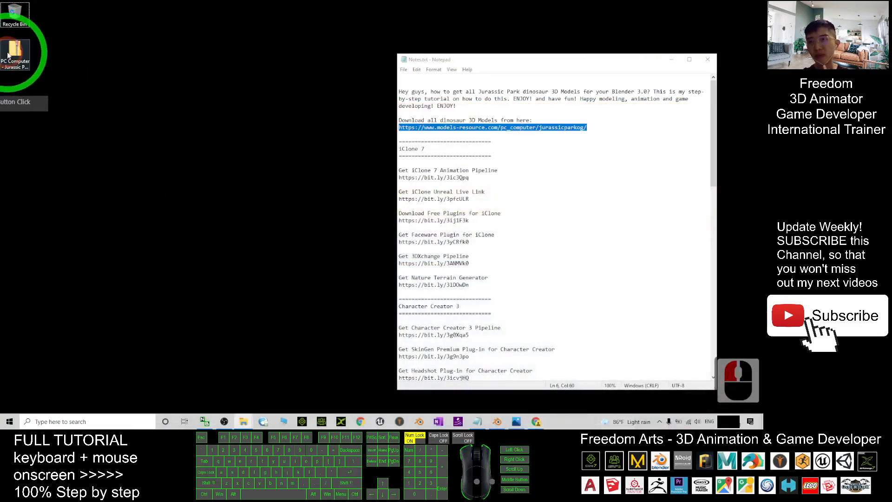
Step: Extract the Spinosaurus zip and browse into the spino folder with spino.obj, spino.mtl and textures
right_click(14, 49)
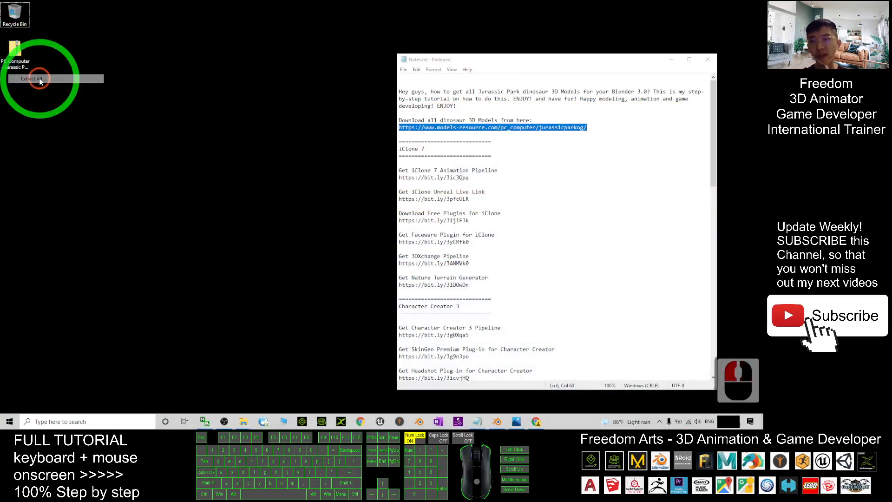
left_click(40, 78)
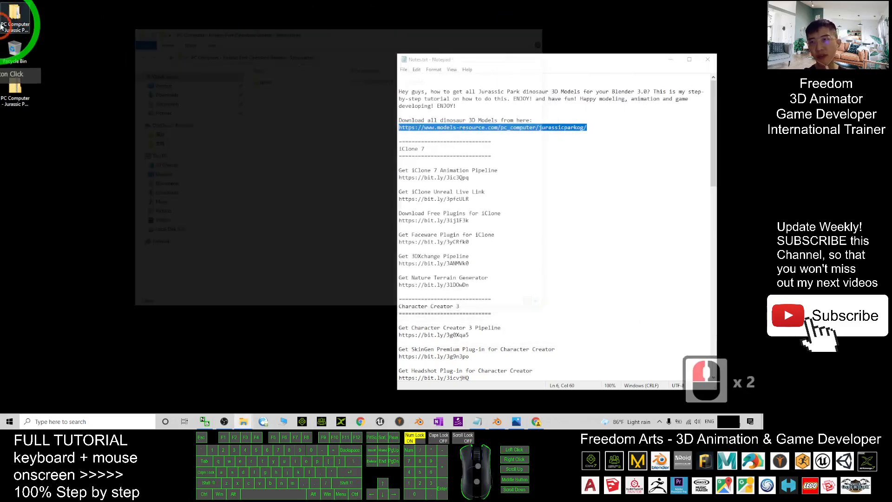
double_click(260, 79)
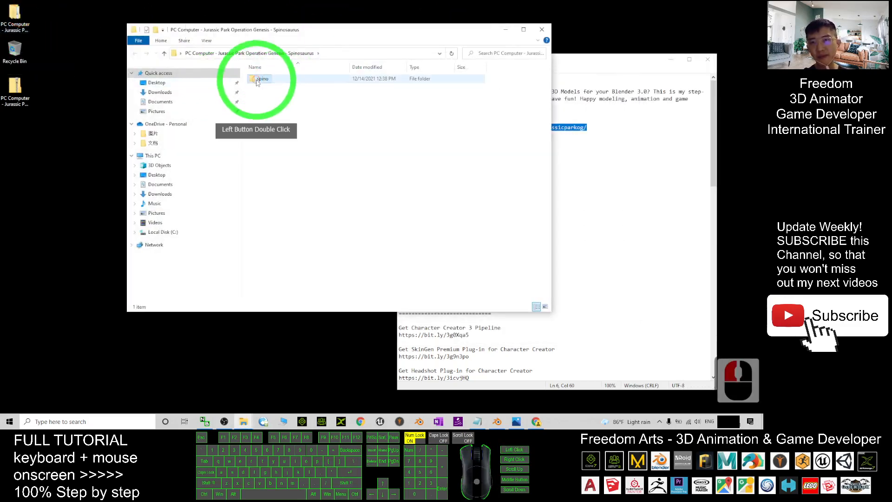
double_click(260, 78)
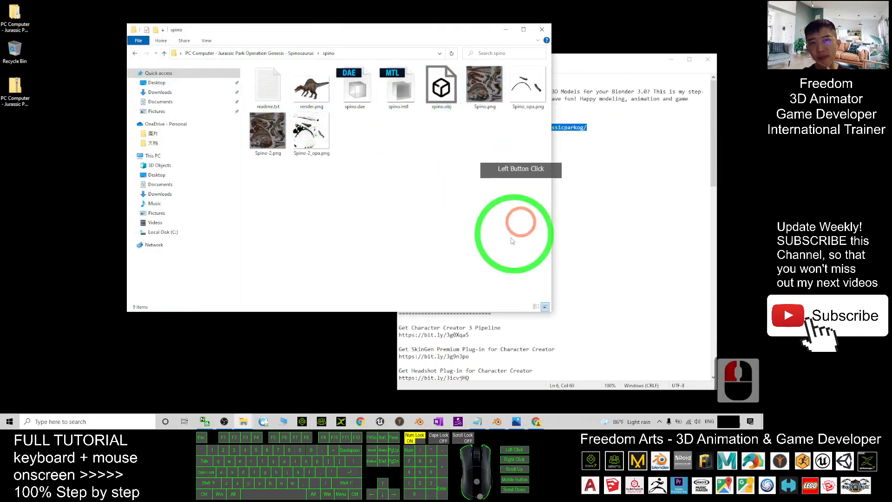
left_click(398, 89)
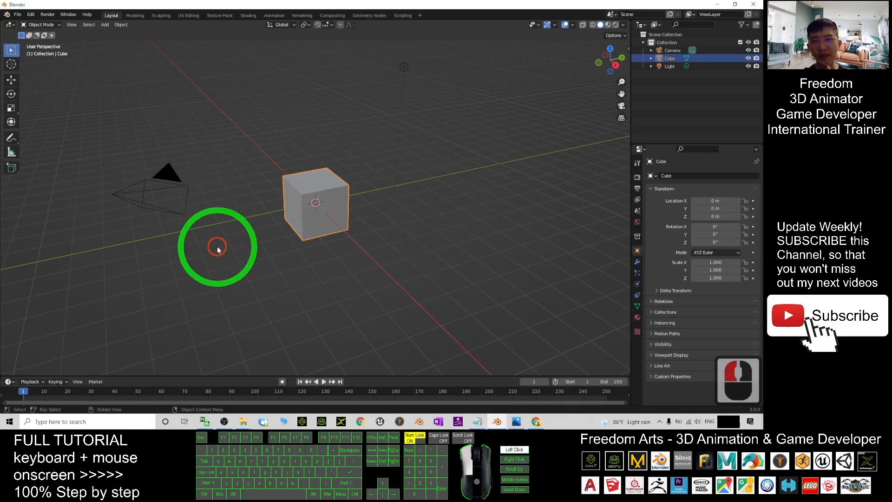
Step: Select the default cube, camera and light and delete them, leaving an empty scene
left_click_drag(217, 247, 461, 250)
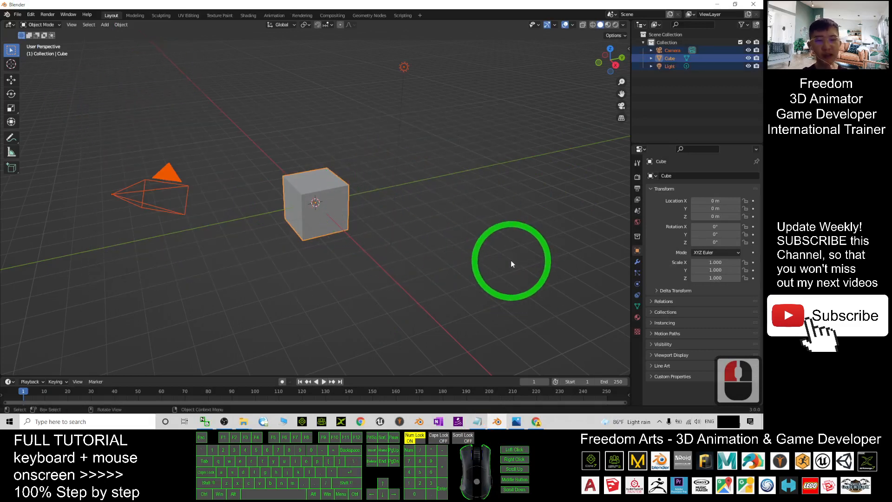
left_click(19, 14)
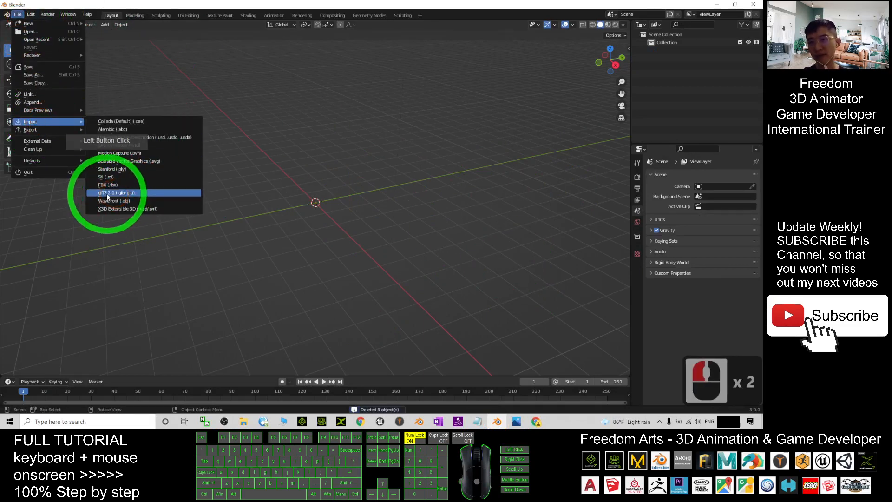
mouse_move(122, 185)
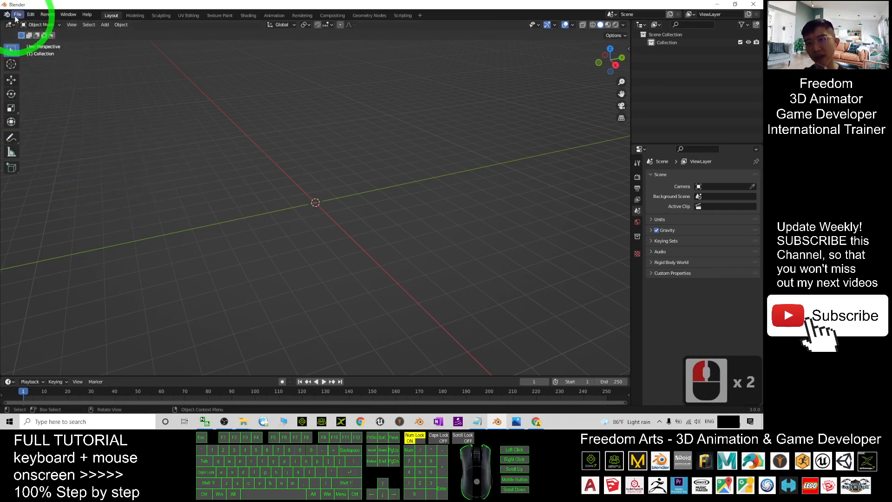
Step: Import Wavefront OBJ, browsing to Desktop > Spinosaurus download folder > model subfolder
left_click(19, 15)
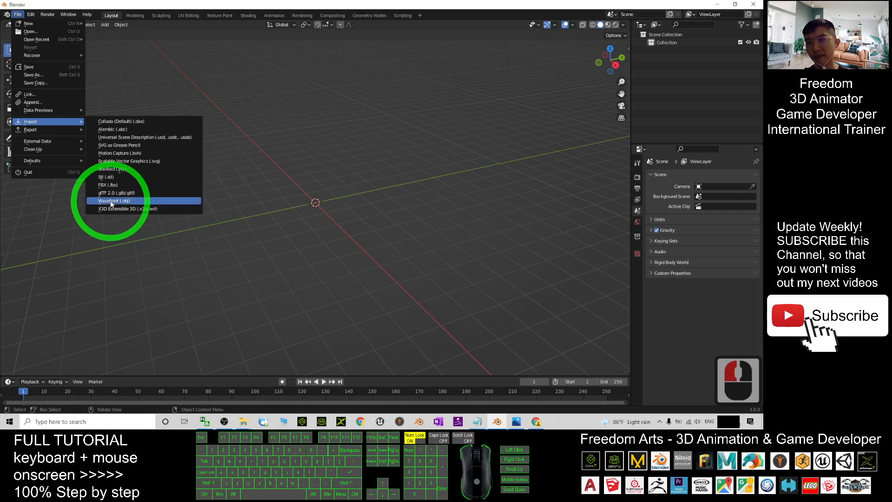
left_click(112, 201)
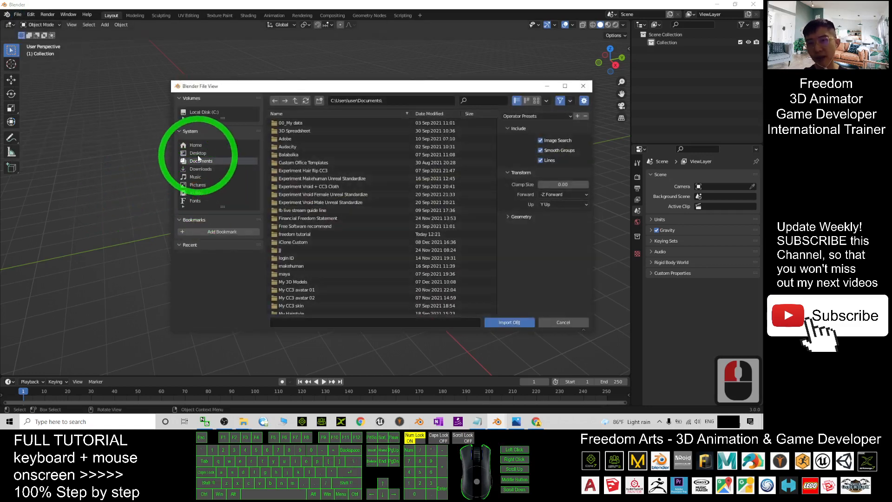
left_click(198, 153)
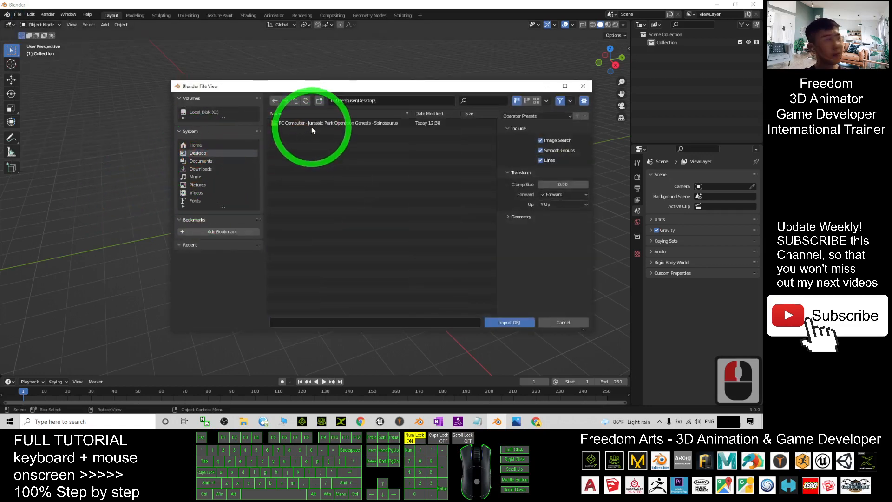
double_click(336, 122)
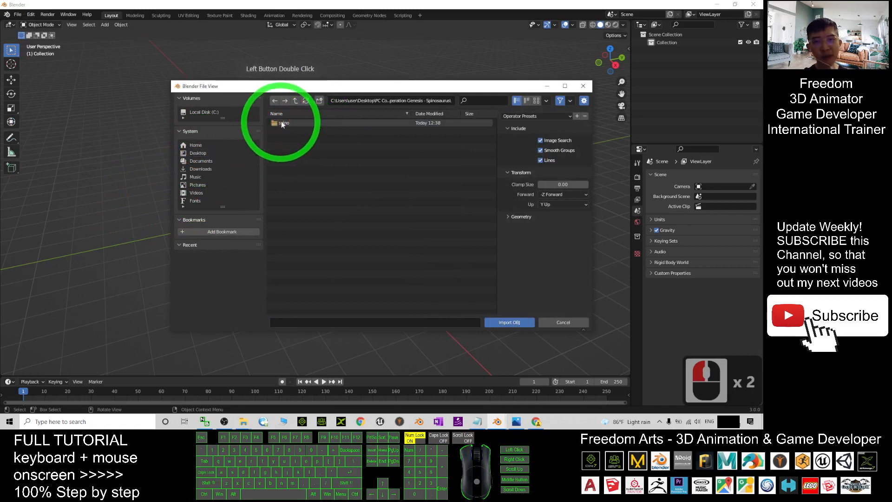
left_click(287, 131)
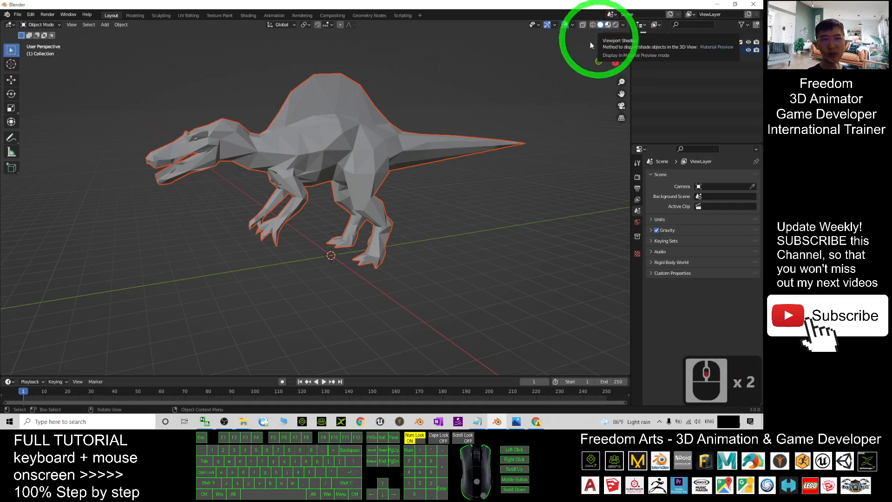
Step: Show the Spinosaurus textured in Material Preview, check it in Wireframe, then return to Material Preview
left_click(608, 25)
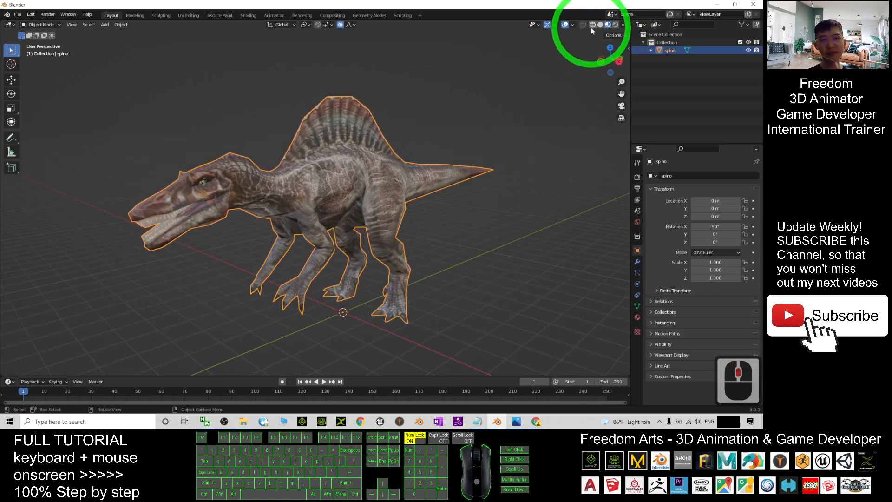
left_click(591, 25)
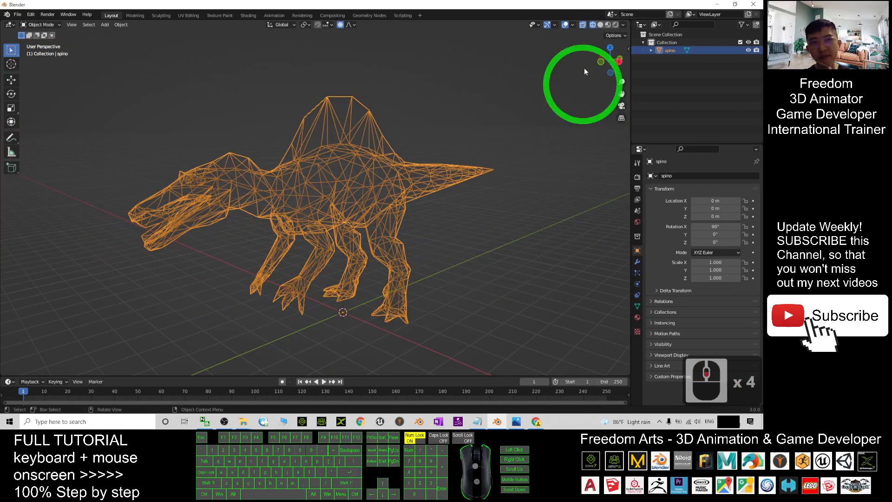
left_click(608, 24)
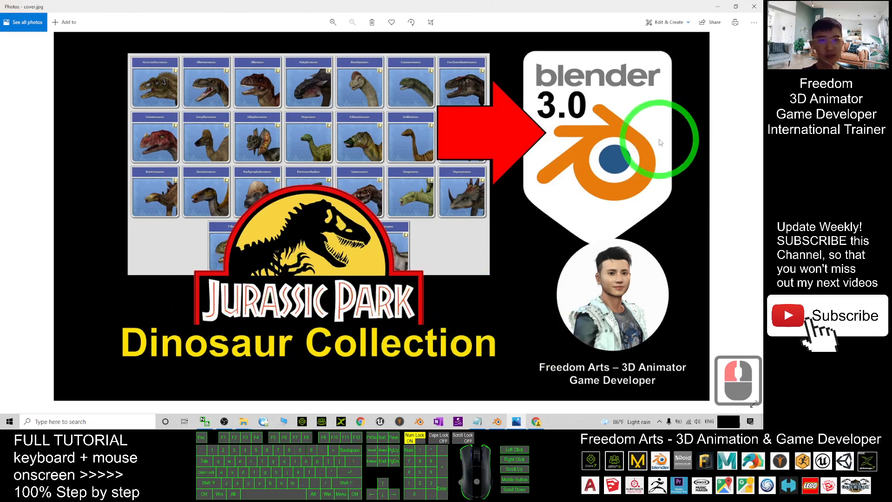
mouse_move(496, 224)
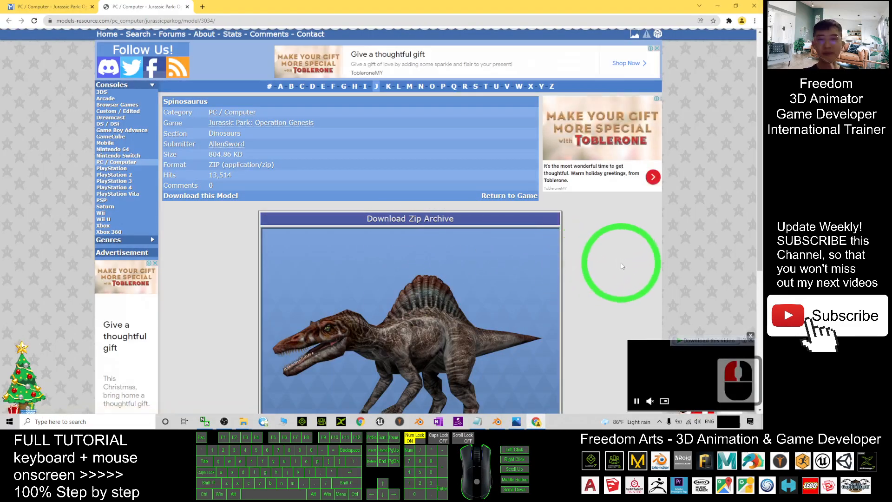
left_click(516, 422)
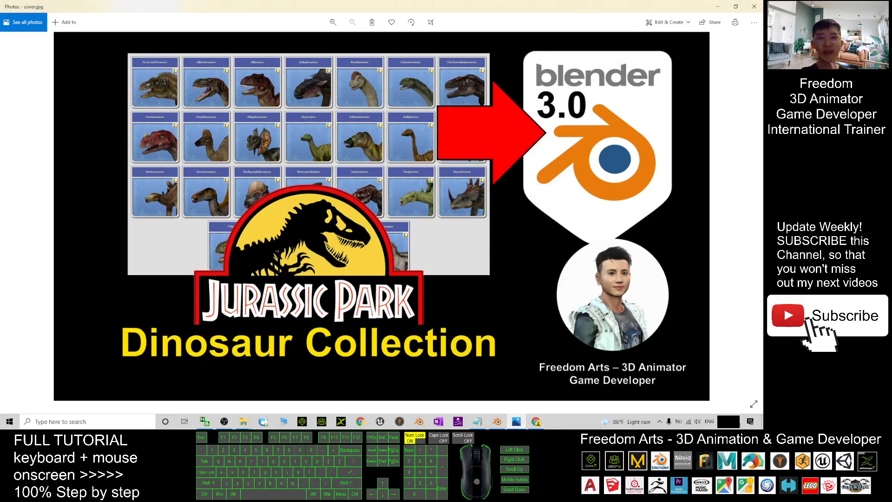
left_click(474, 267)
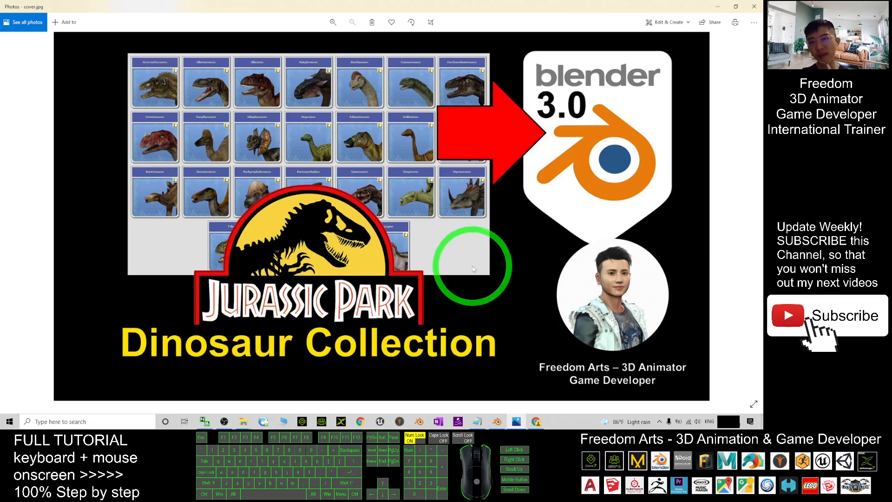
mouse_move(524, 277)
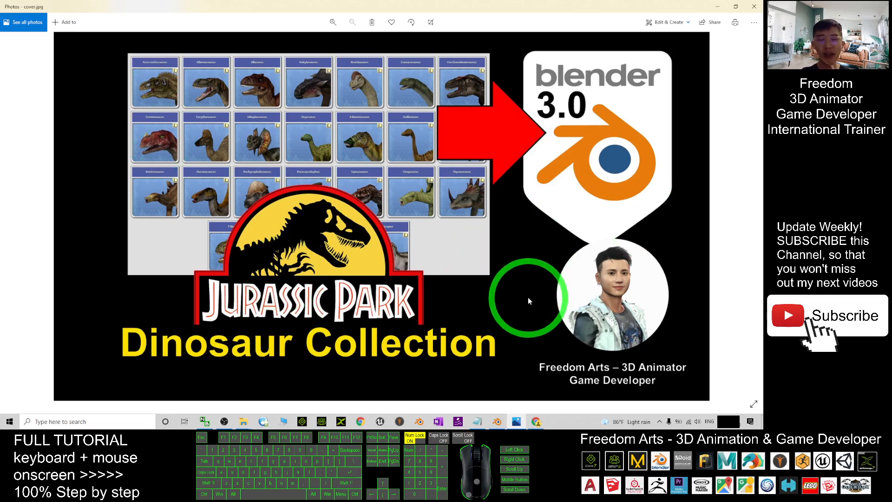
mouse_move(552, 311)
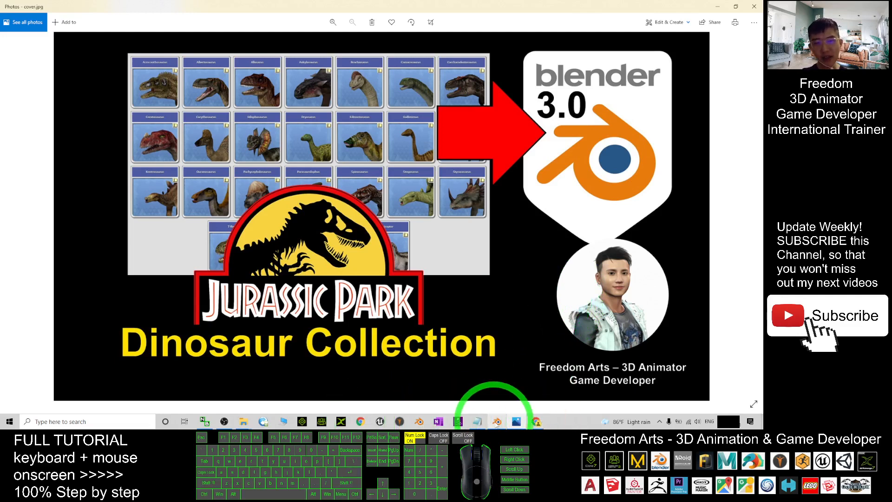
left_click(497, 421)
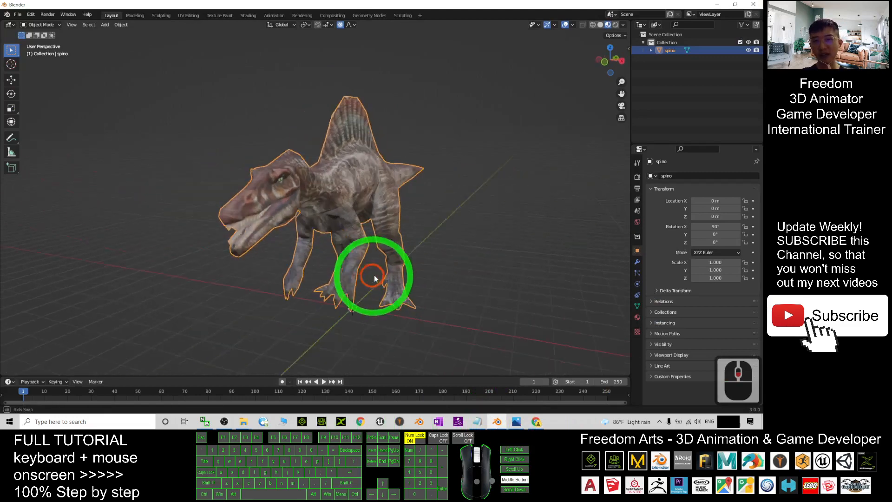
left_click_drag(375, 278, 336, 278)
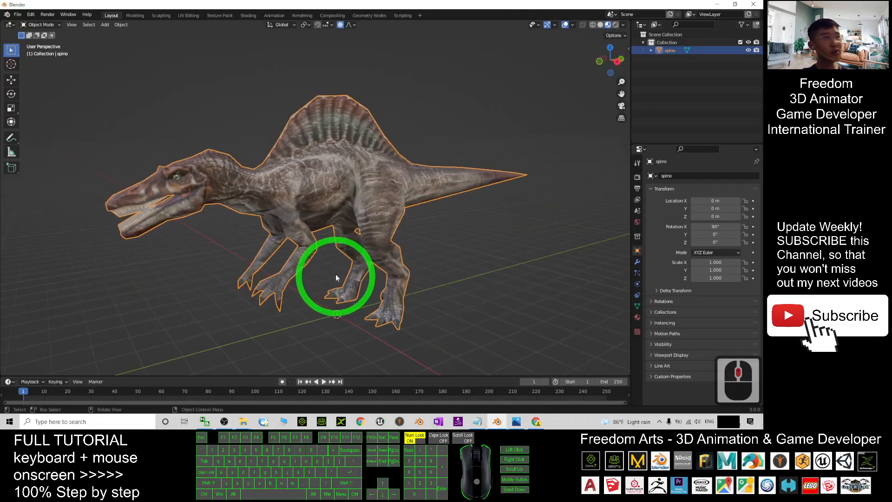